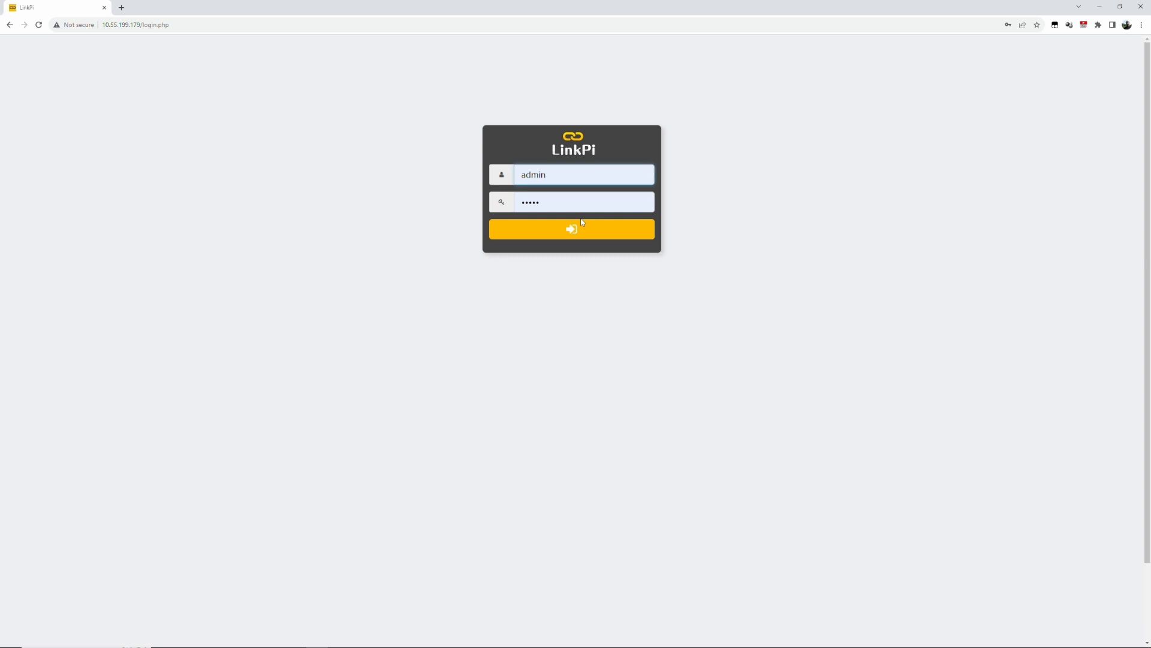
- Log in as admin and go to the Encode settings page
left_click(572, 228)
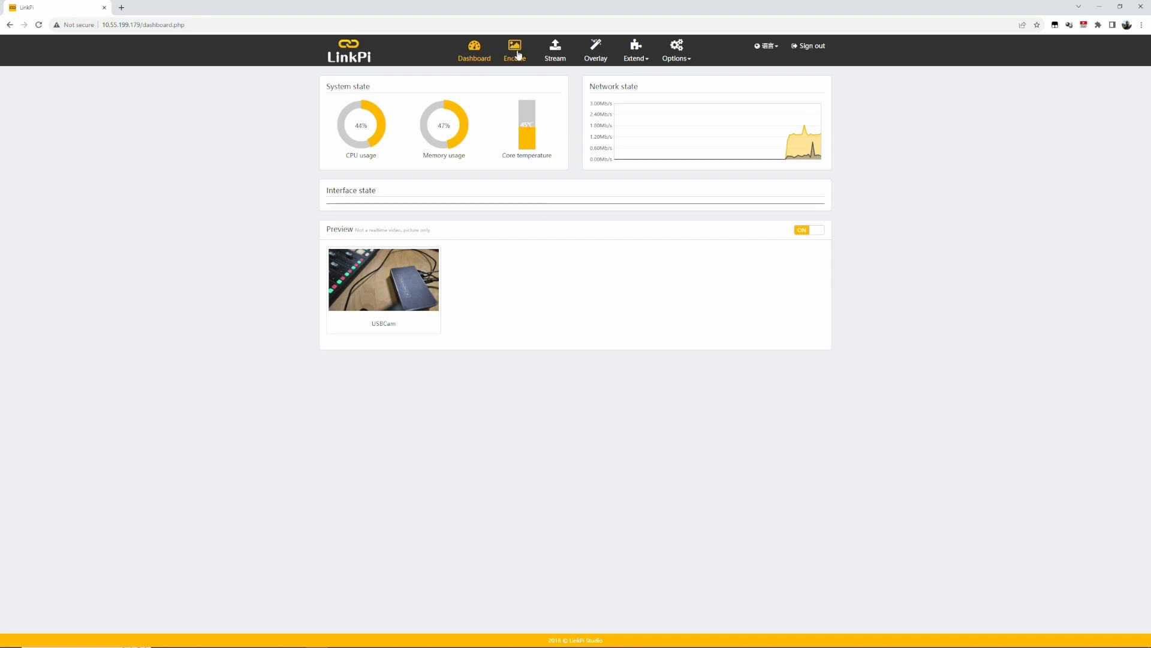
left_click(515, 50)
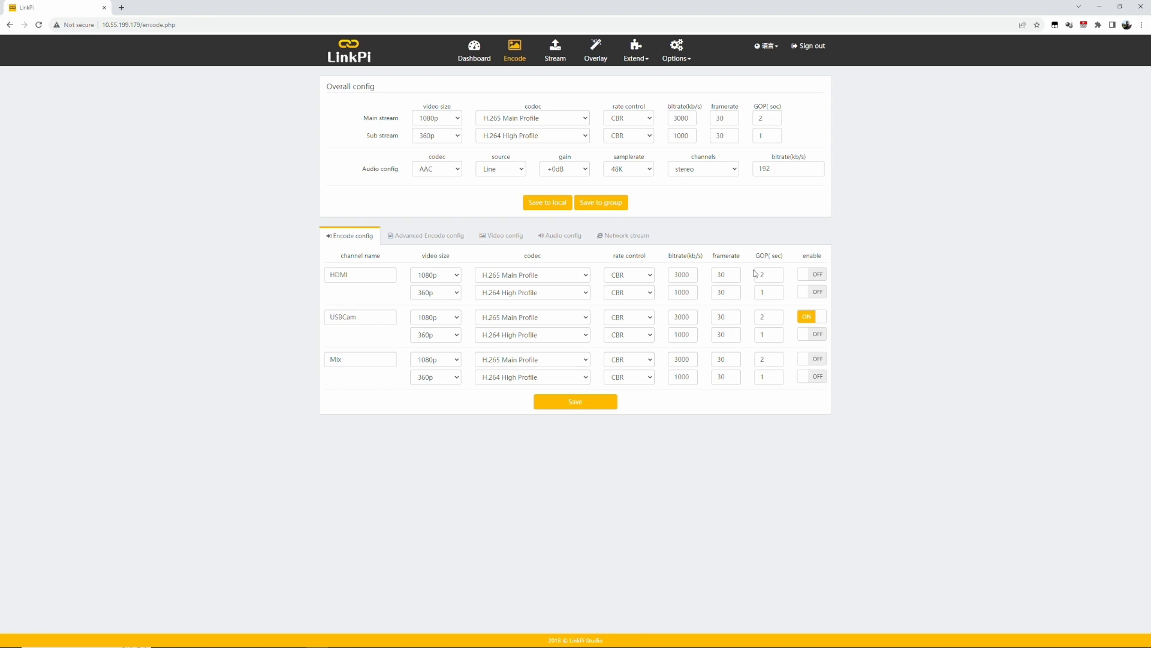
mouse_move(412, 314)
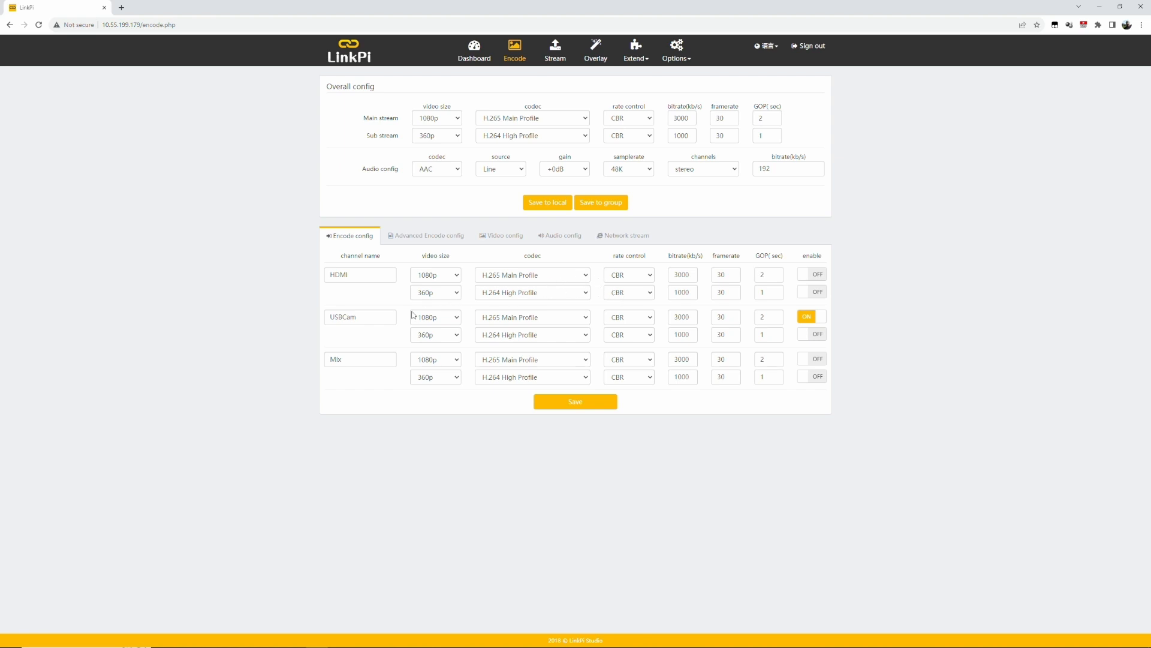
- Show the Audio config per-channel settings for the enabled USBCam channel
left_click(563, 235)
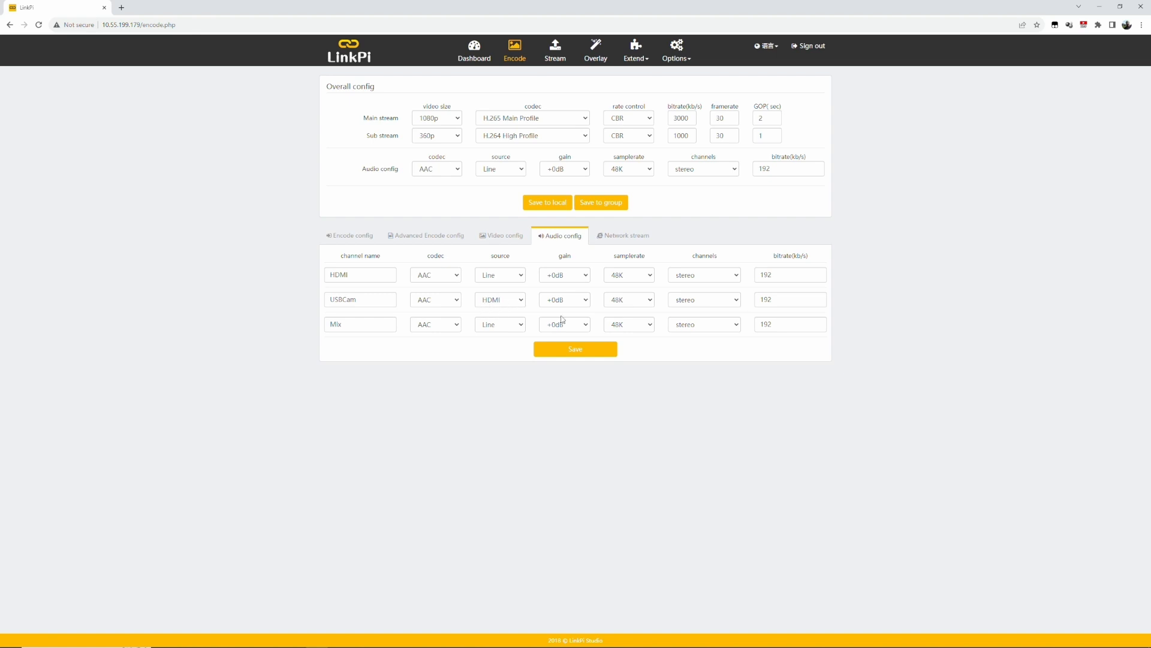
- Set the USBCam audio source to HDMI, then go to the Extend menu
left_click(500, 298)
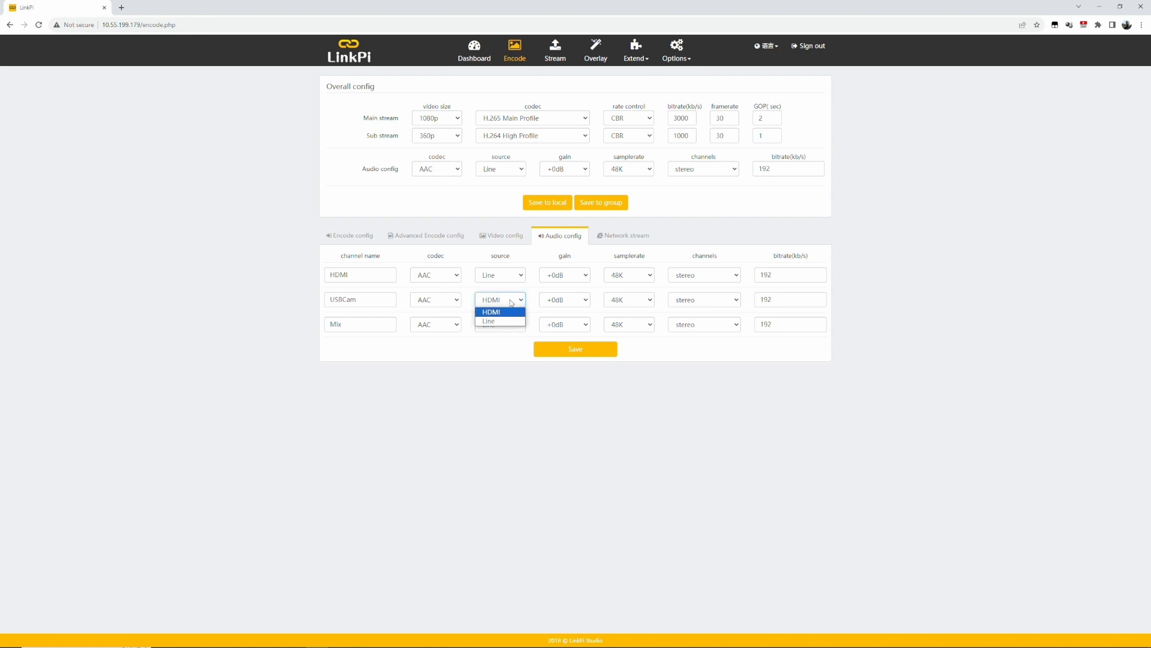
left_click(490, 312)
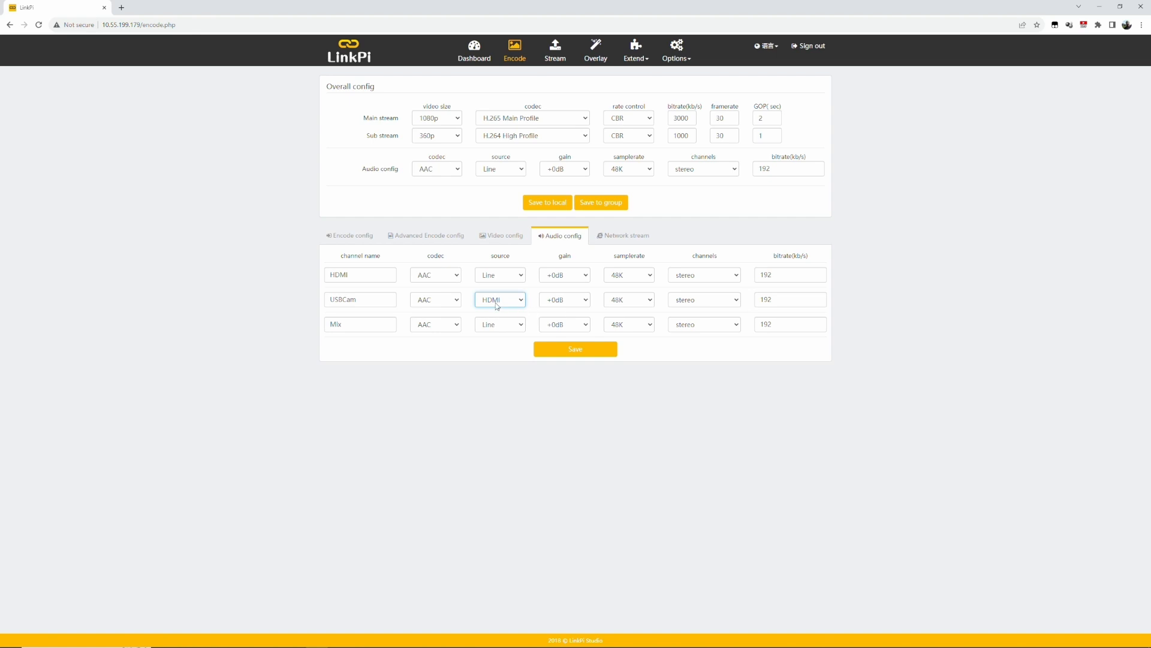
mouse_move(524, 293)
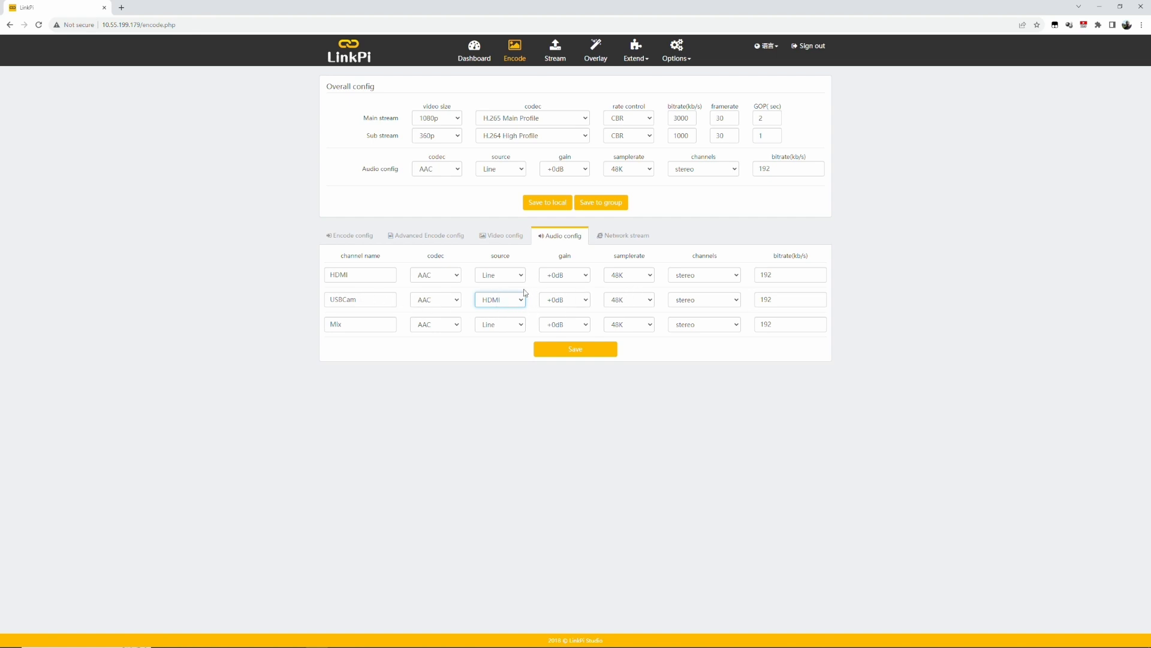
left_click(634, 51)
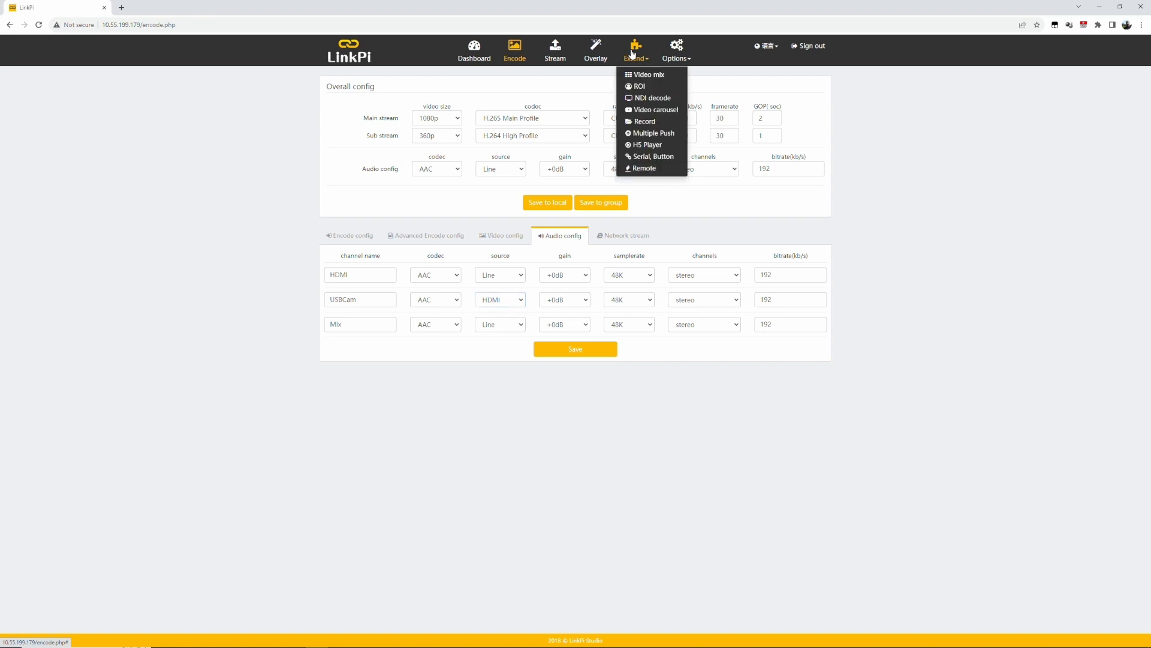
- Check Video mix has HDMI output from USBCam, then return to the Dashboard
left_click(647, 74)
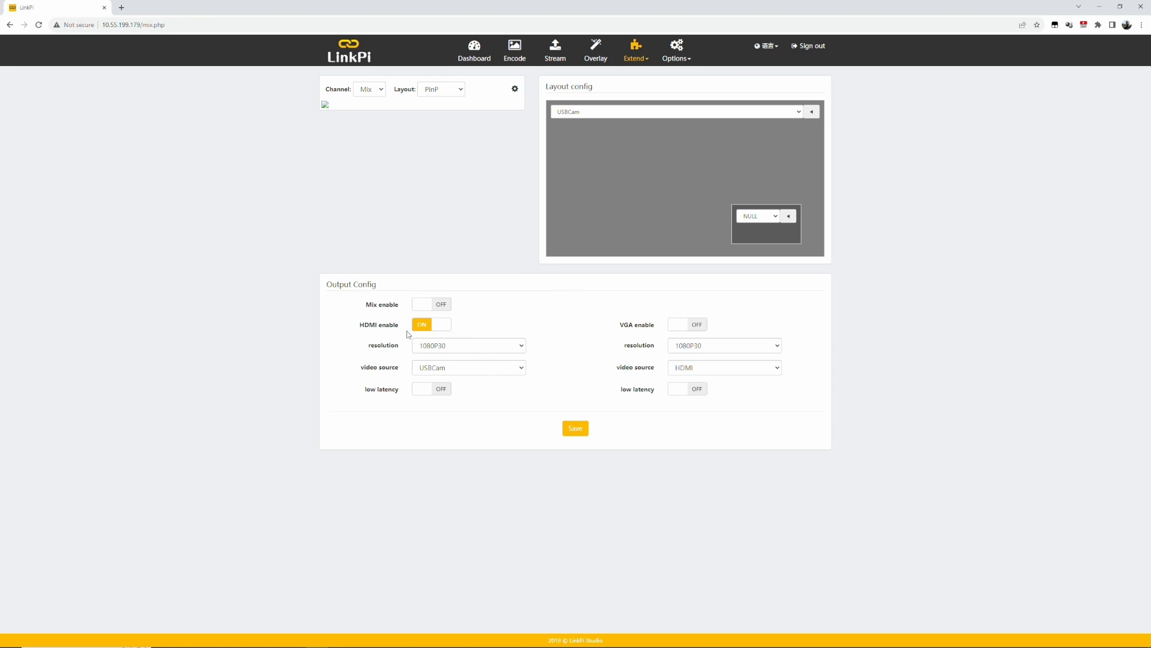
mouse_move(395, 358)
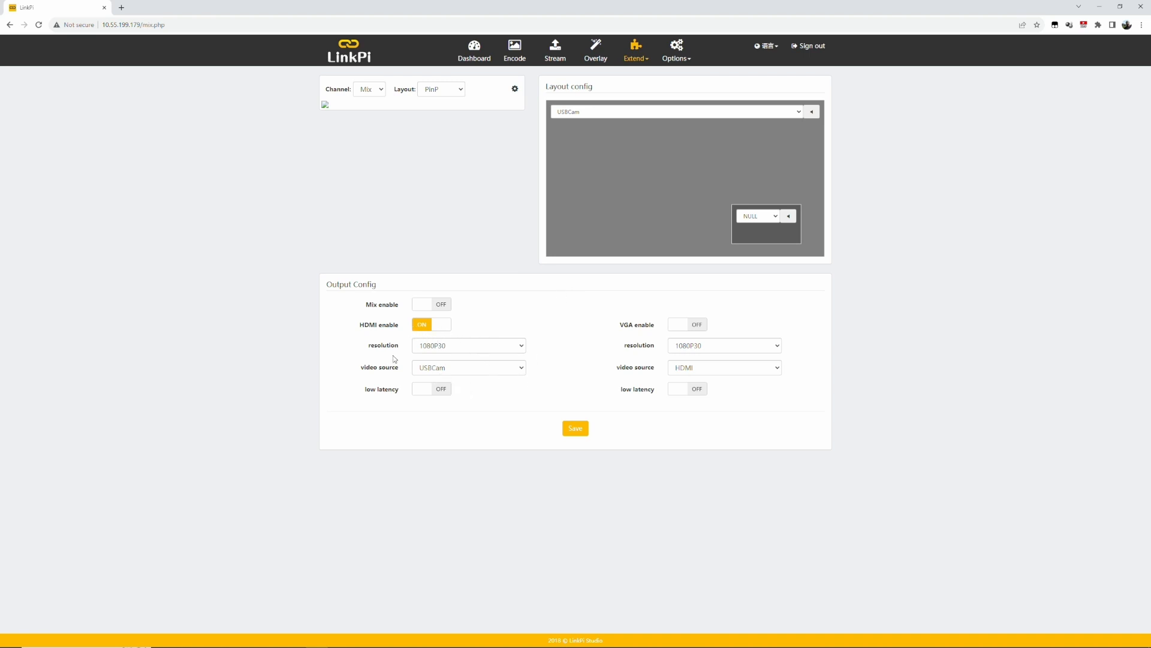
mouse_move(492, 352)
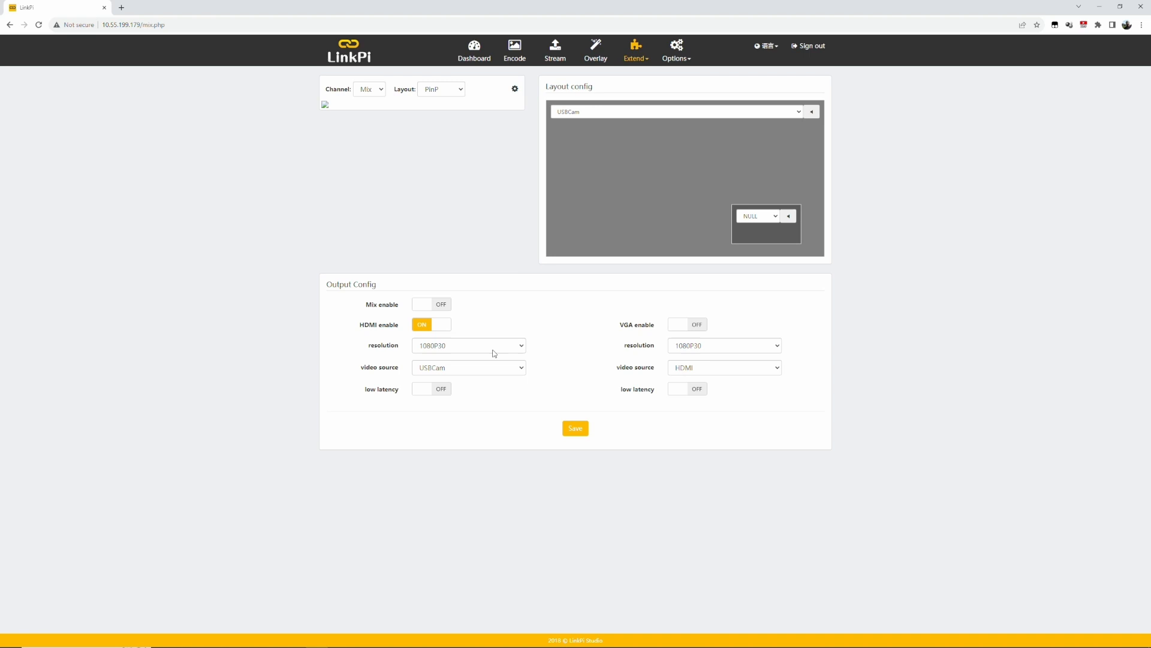
mouse_move(468, 375)
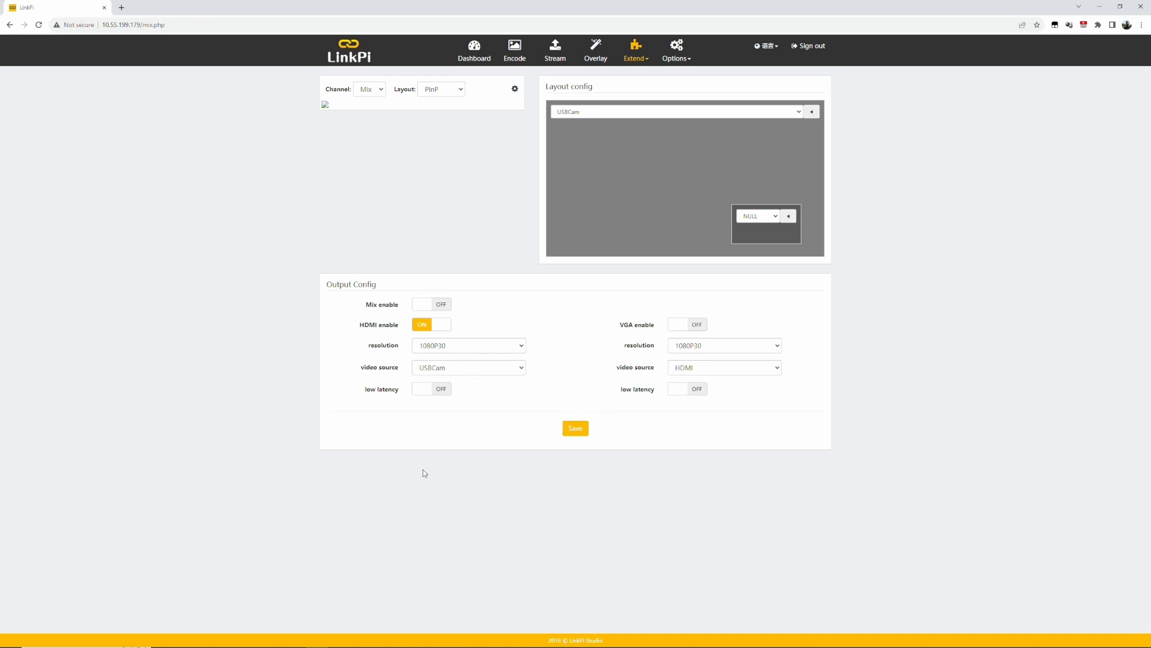
mouse_move(515, 77)
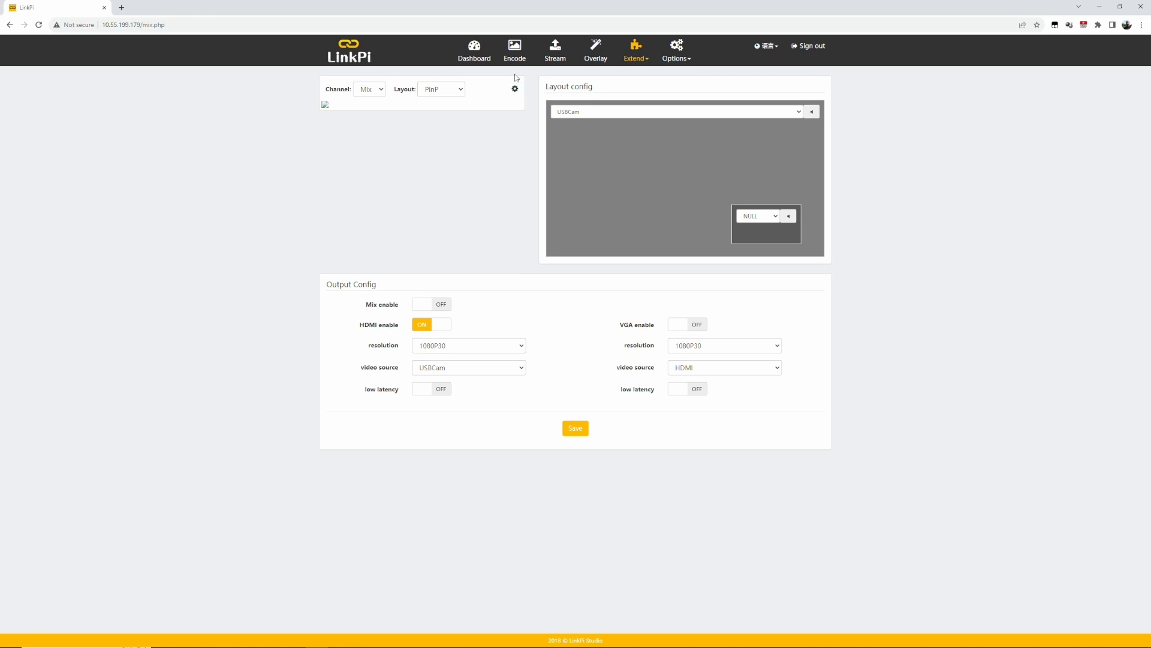
mouse_move(543, 321)
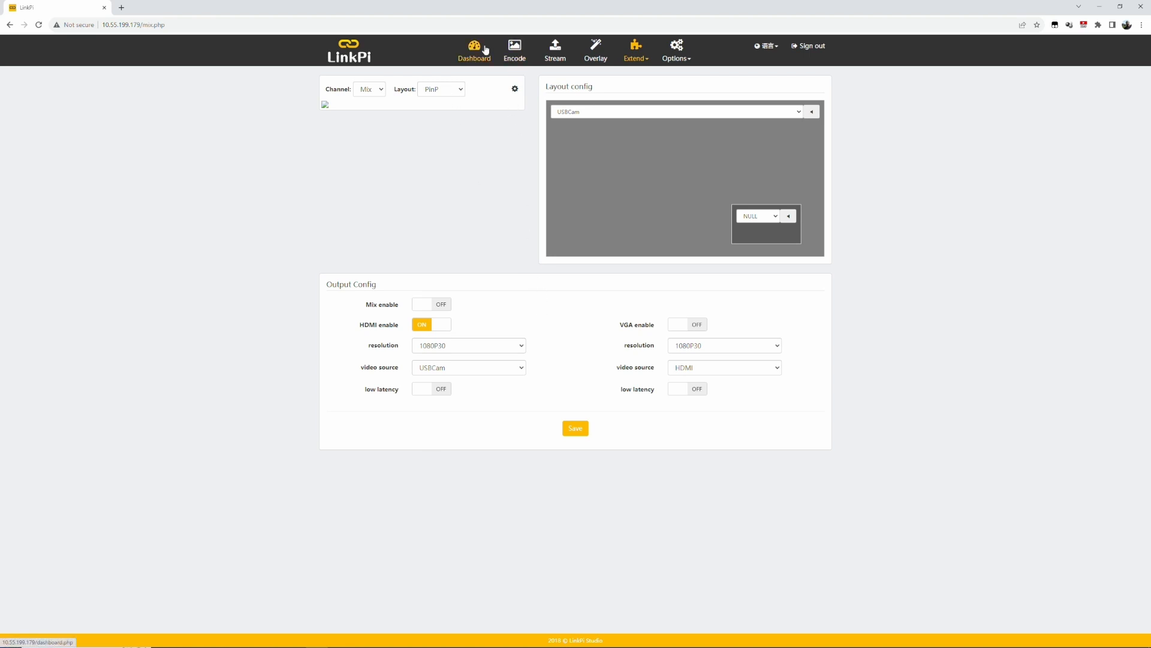
left_click(475, 50)
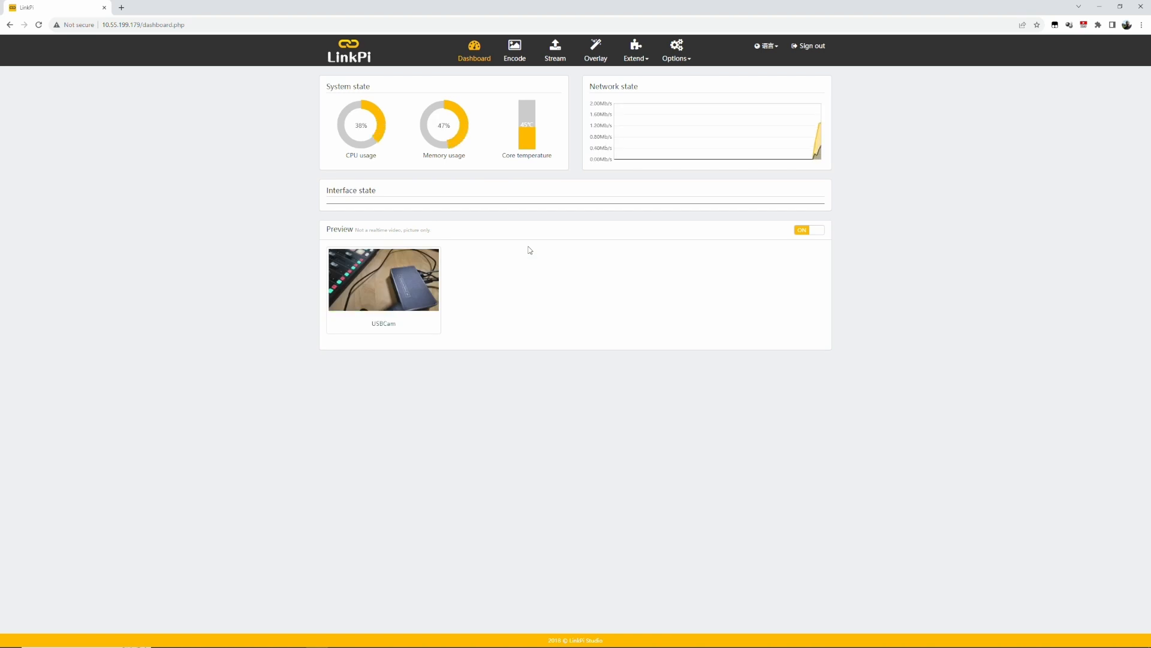